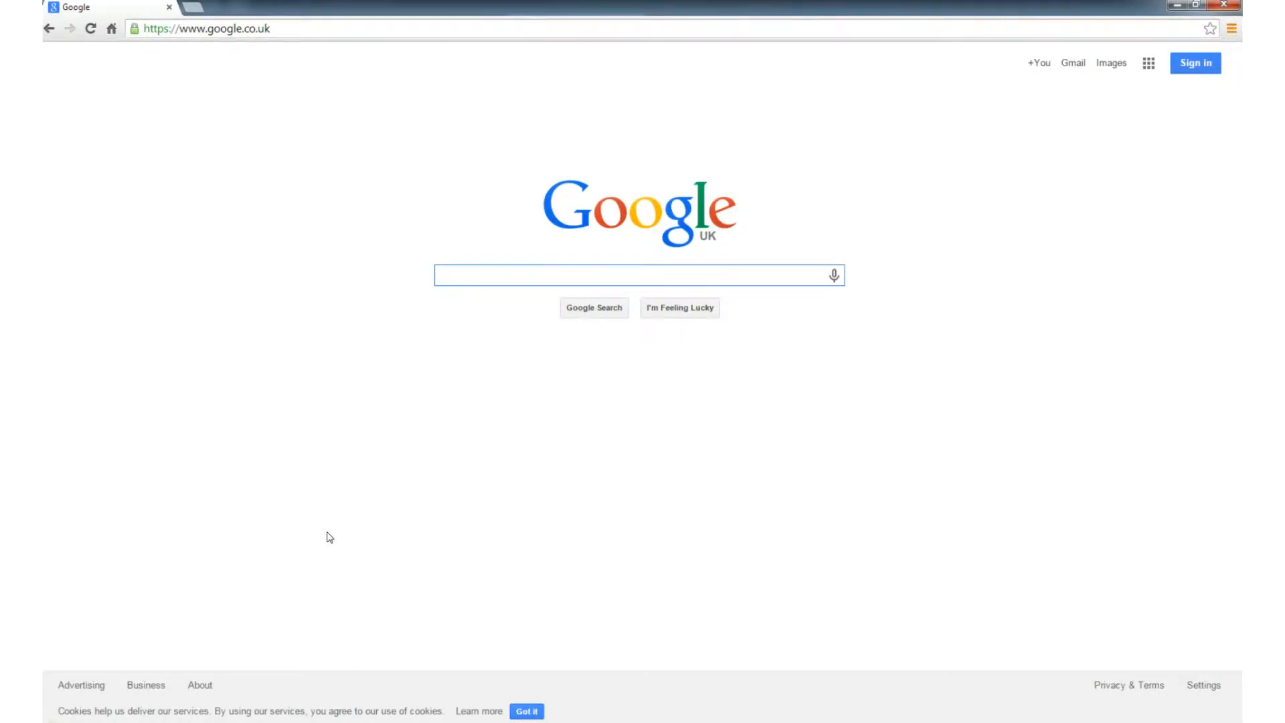
Step: Search Google for 'carpet fitter'
left_click(639, 275)
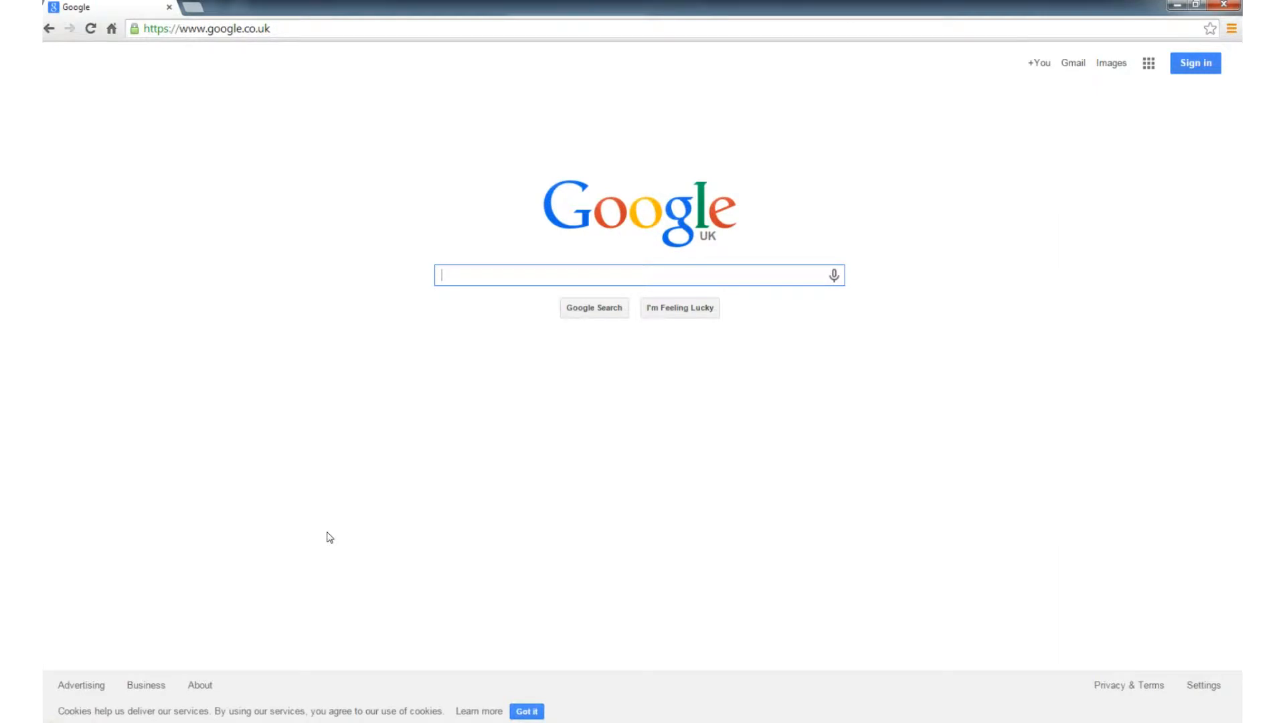
type("carpet fitter")
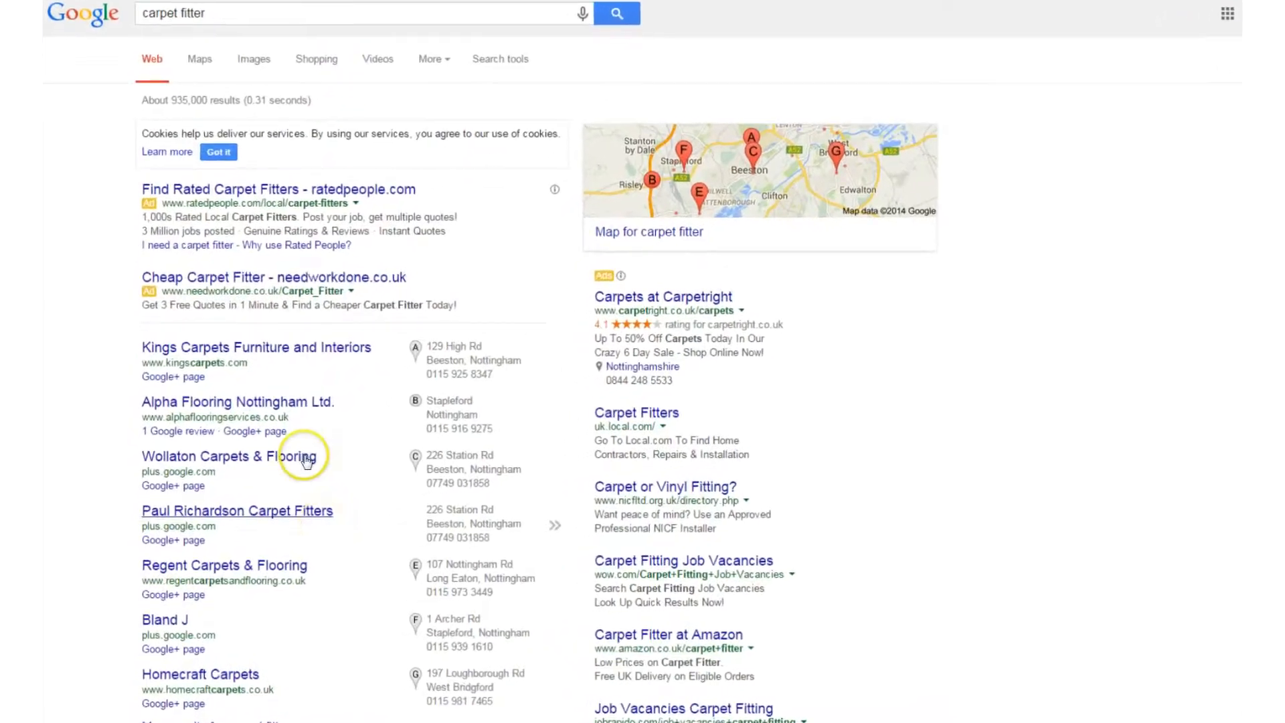
scroll("down", 3)
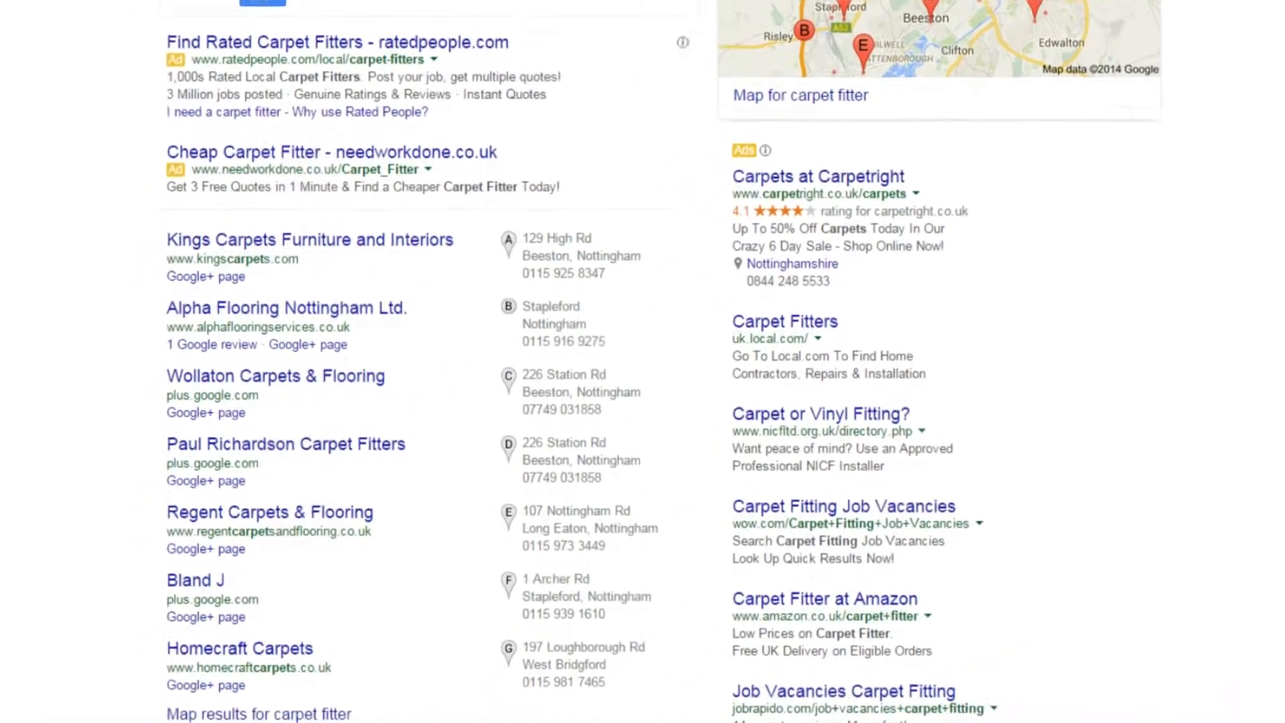
scroll("down", 3)
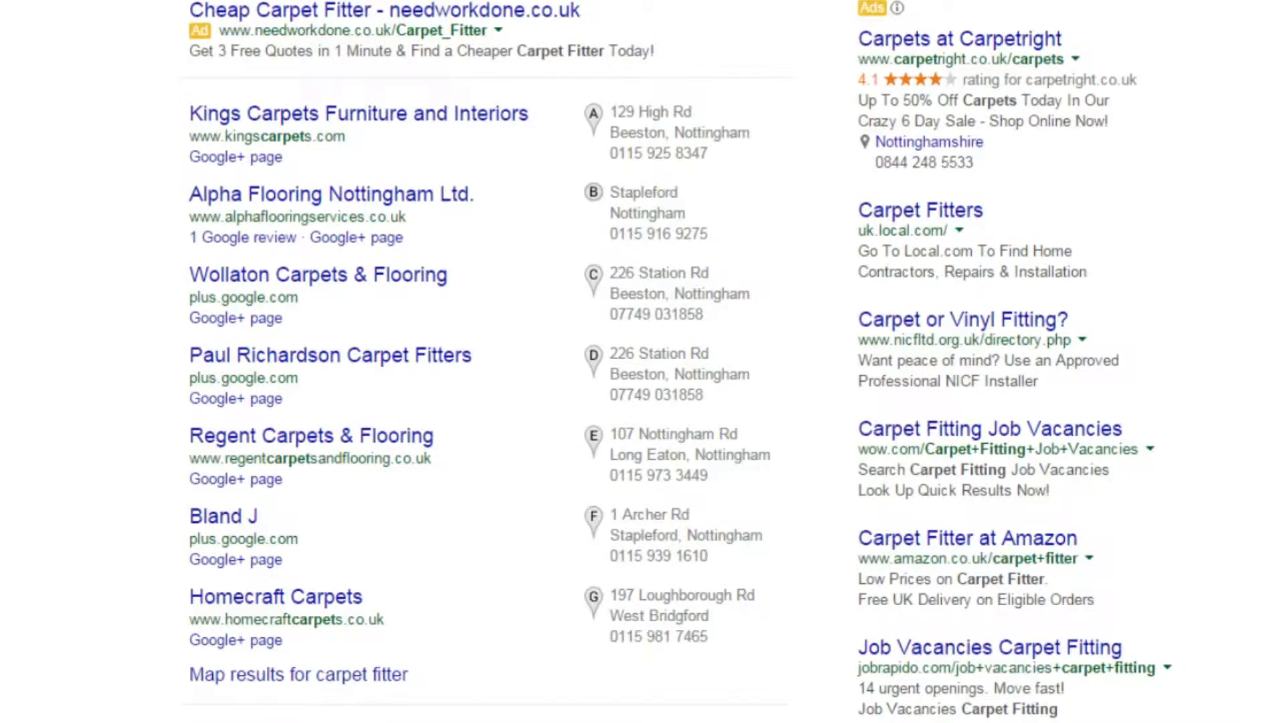
scroll("down", 3)
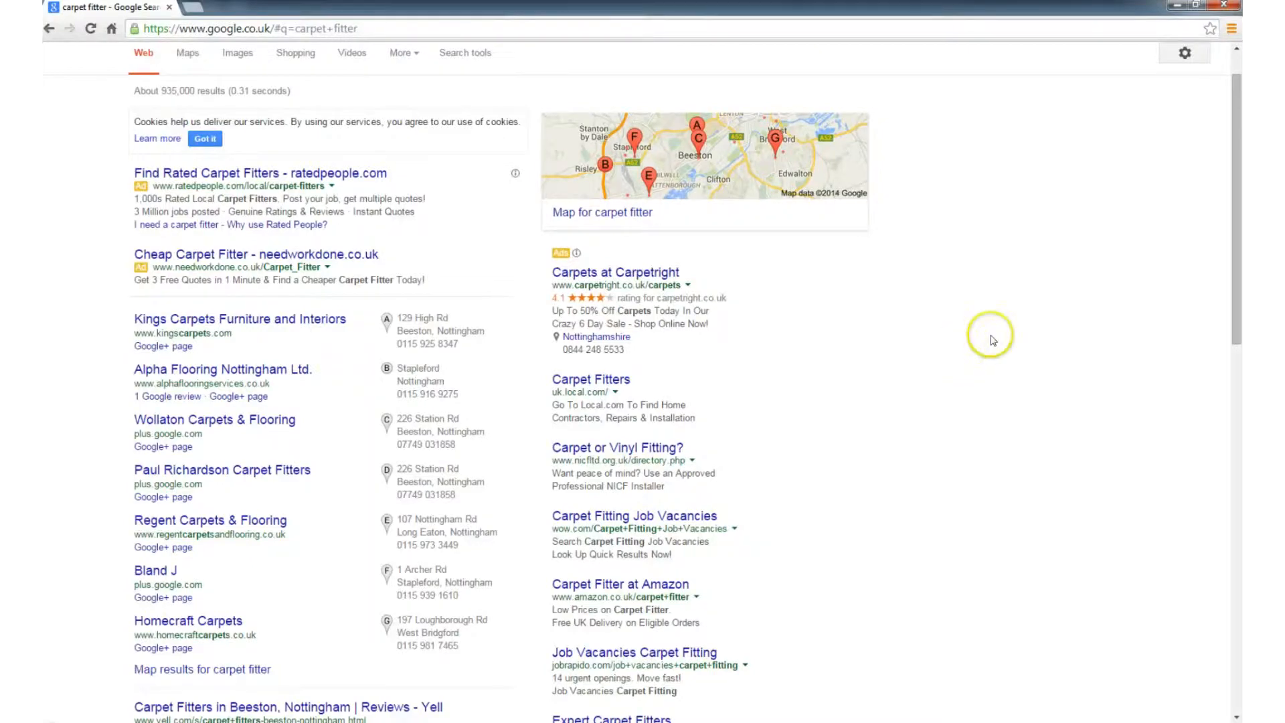
scroll("down", 3)
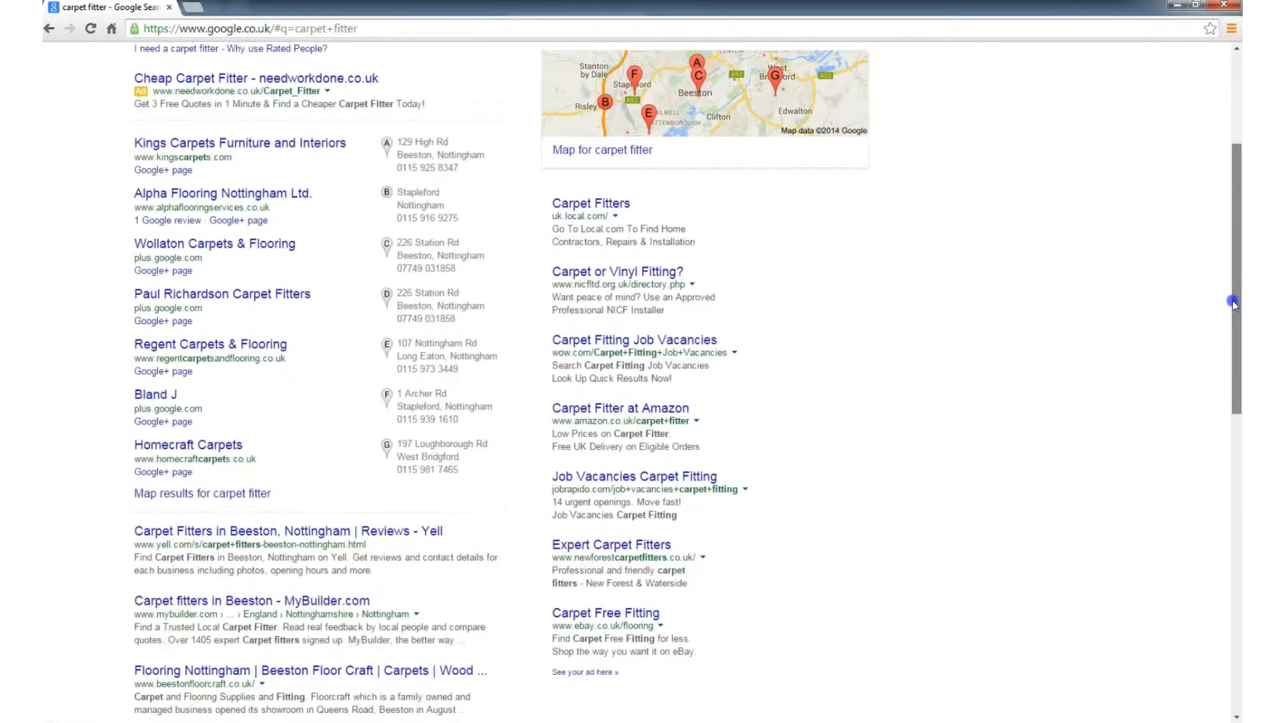
scroll("up", 3)
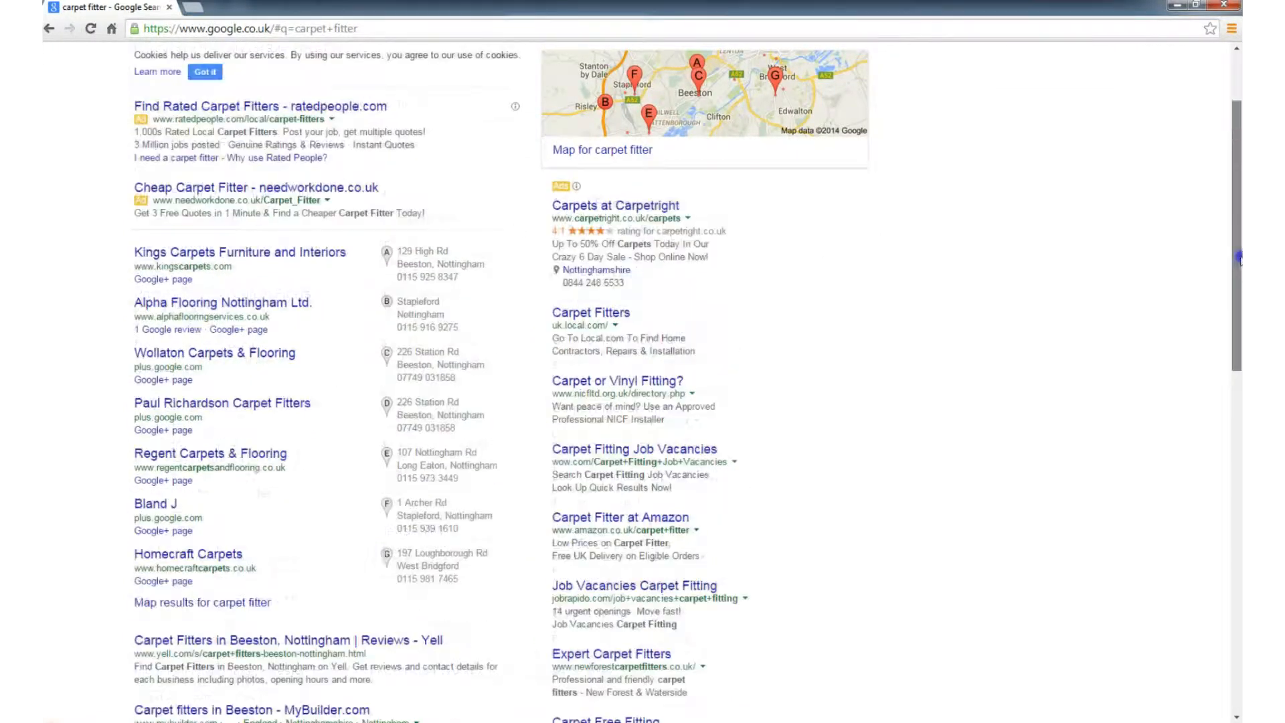
scroll("up", 3)
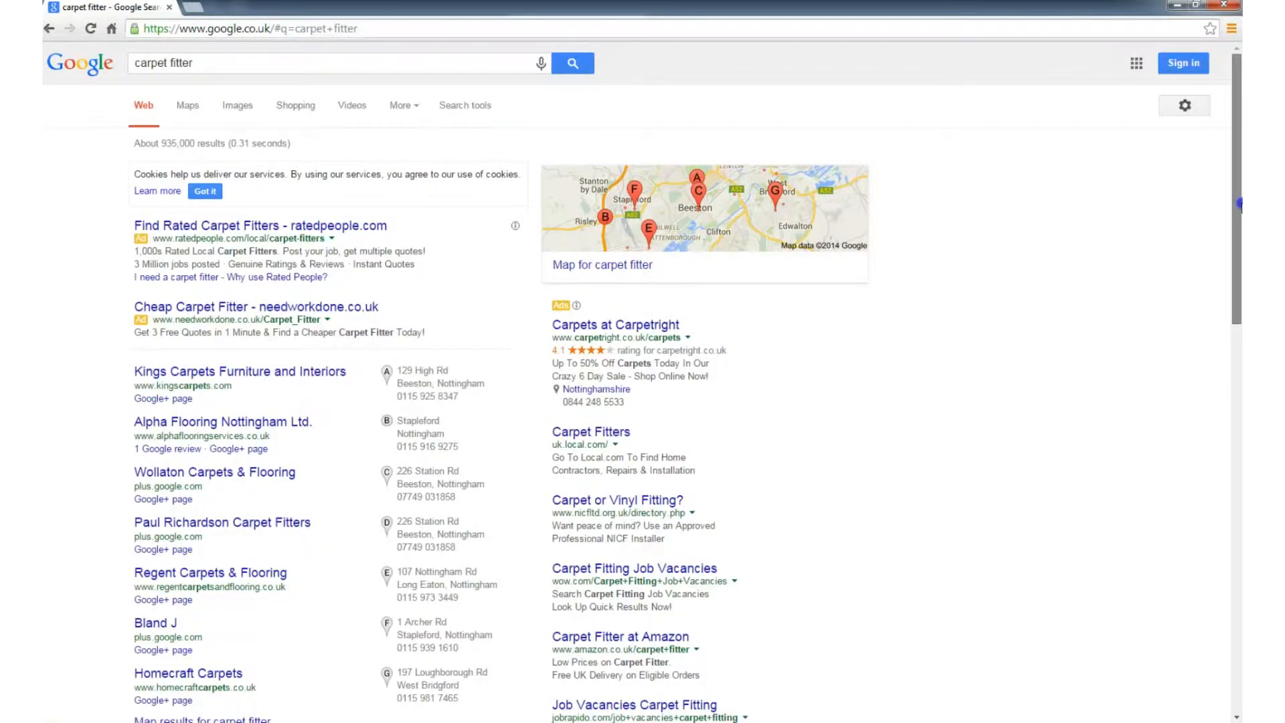
scroll("down", 3)
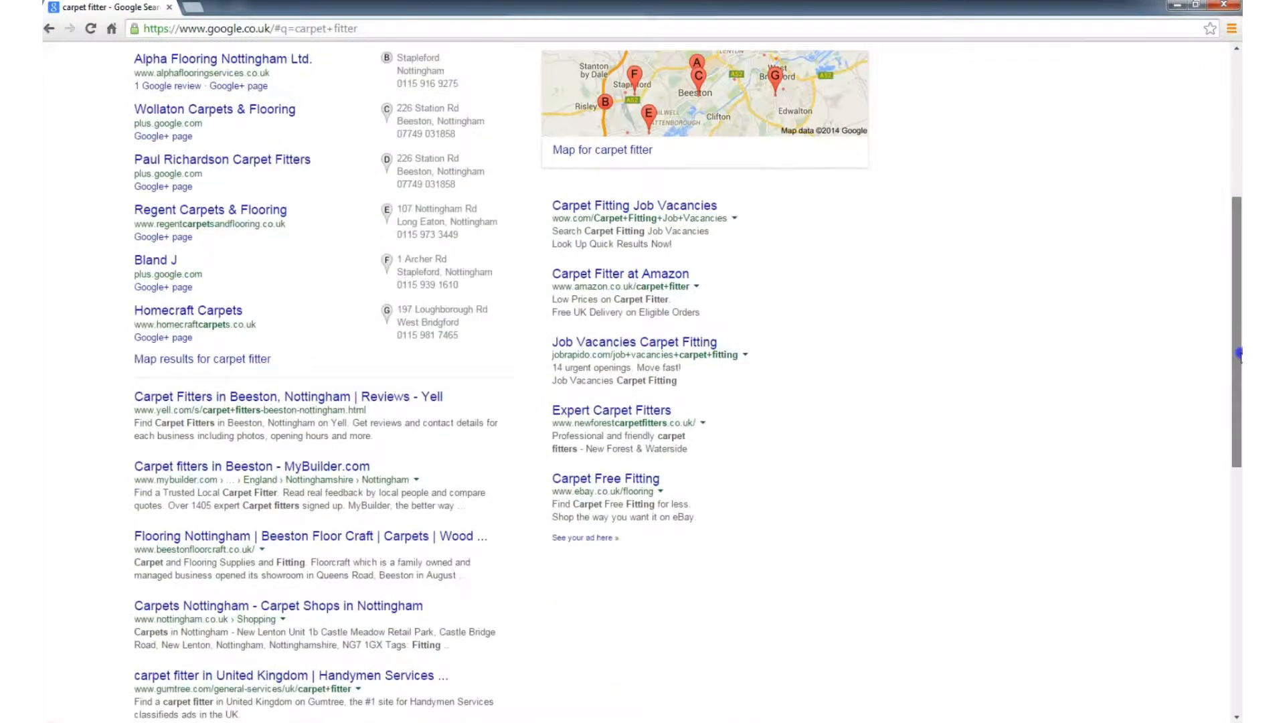
scroll("down", 3)
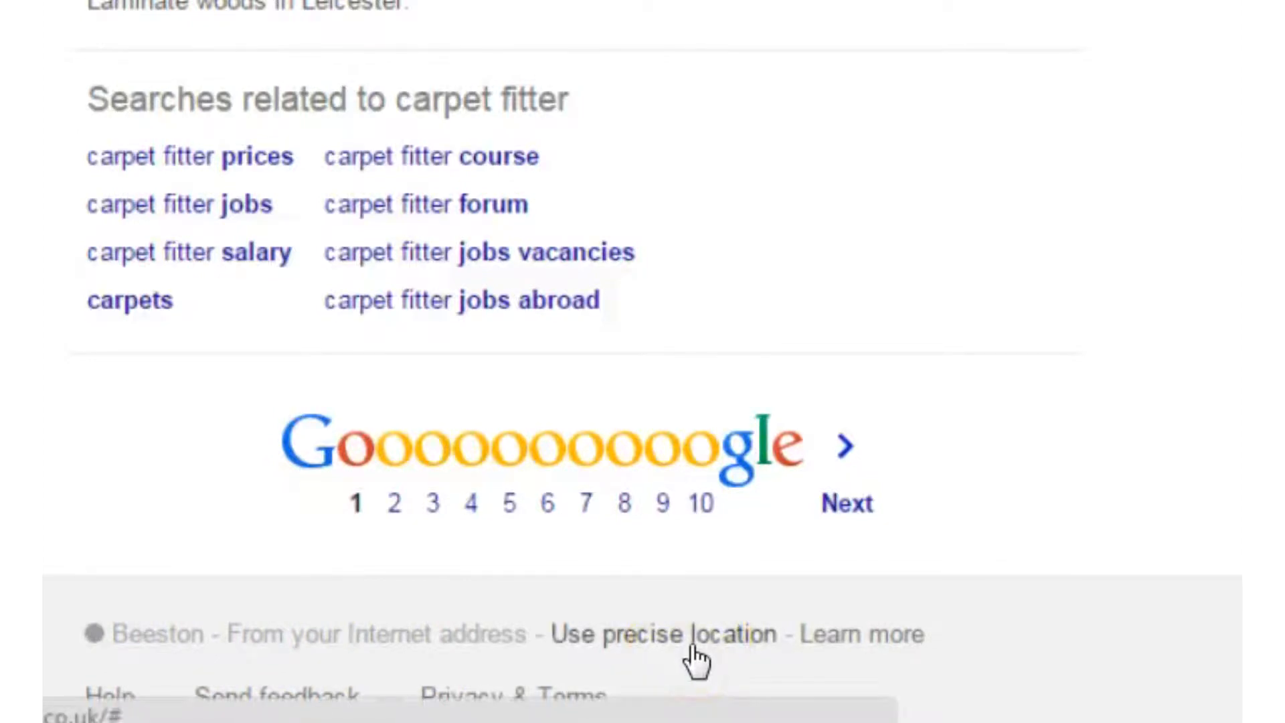
left_click(660, 634)
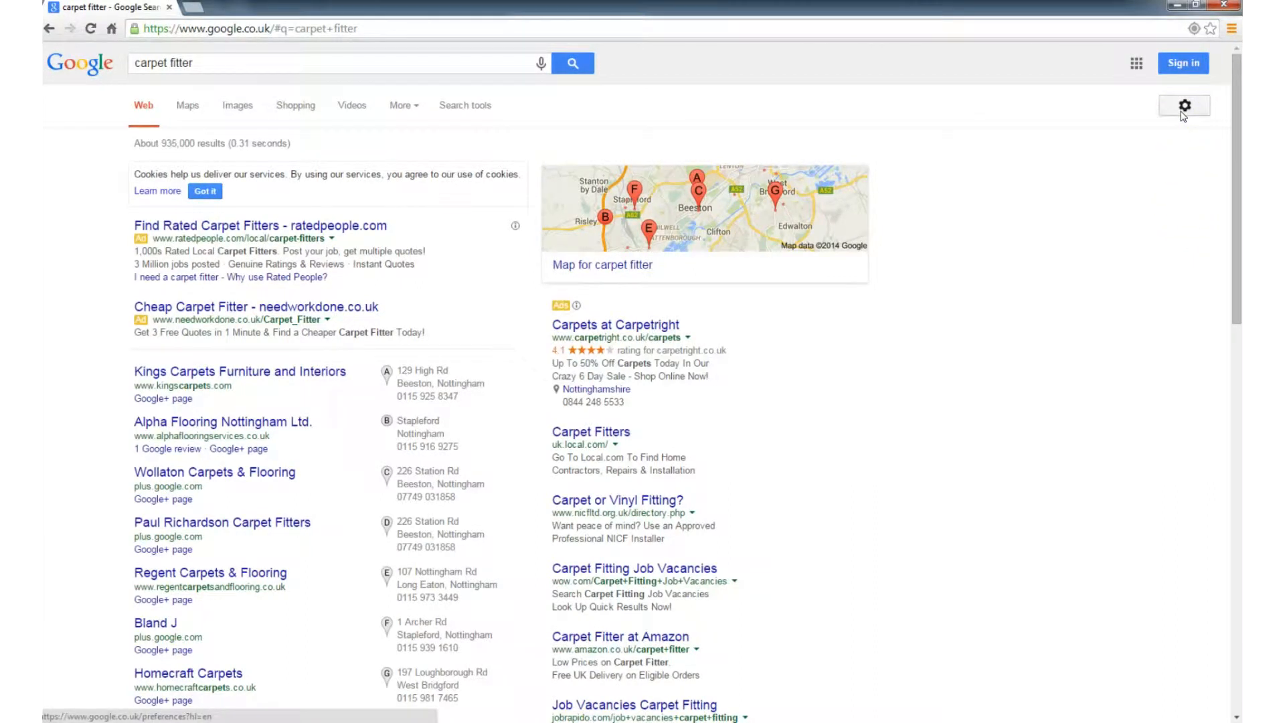
Step: Go to the Search Settings page from the gear menu
left_click(1183, 105)
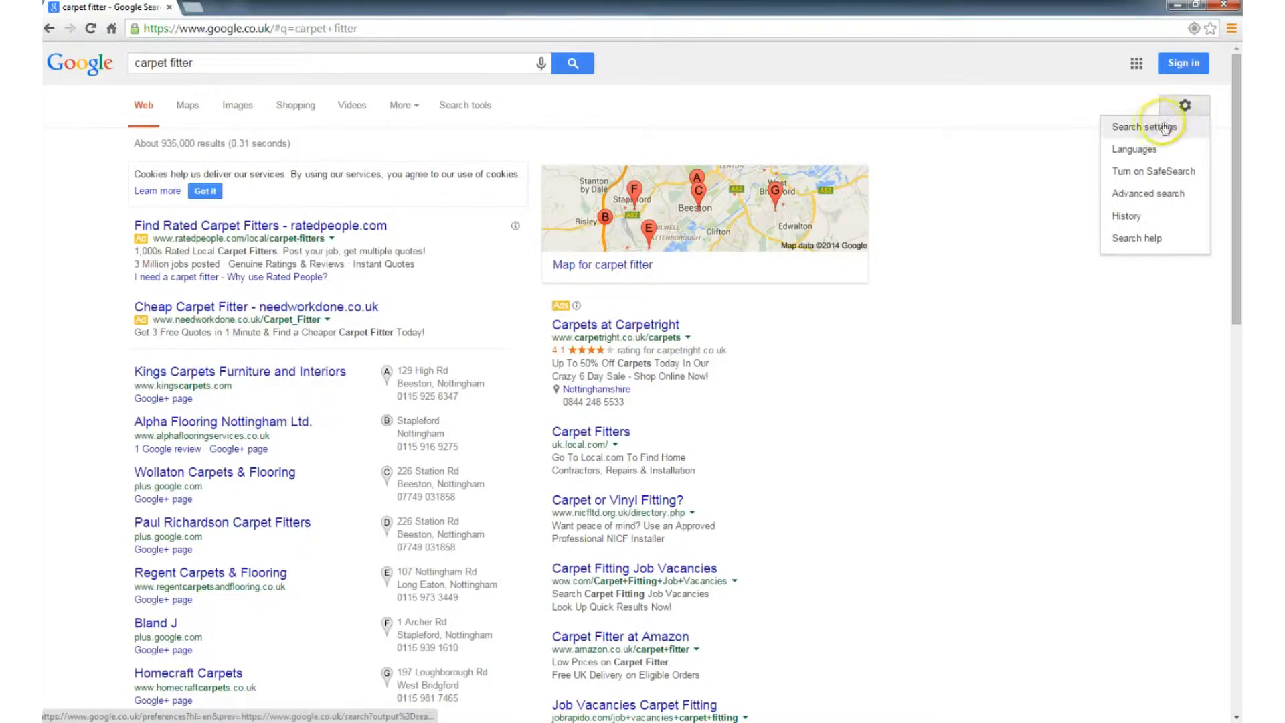
left_click(1142, 127)
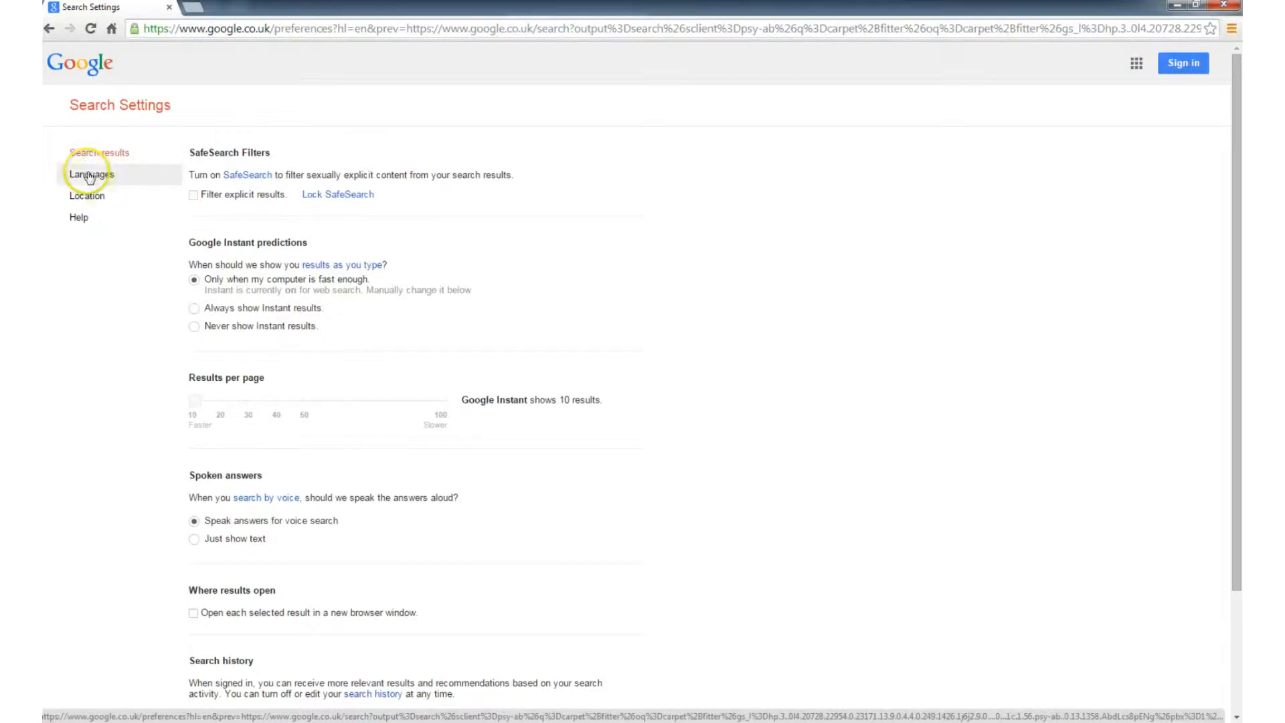
mouse_move(79, 217)
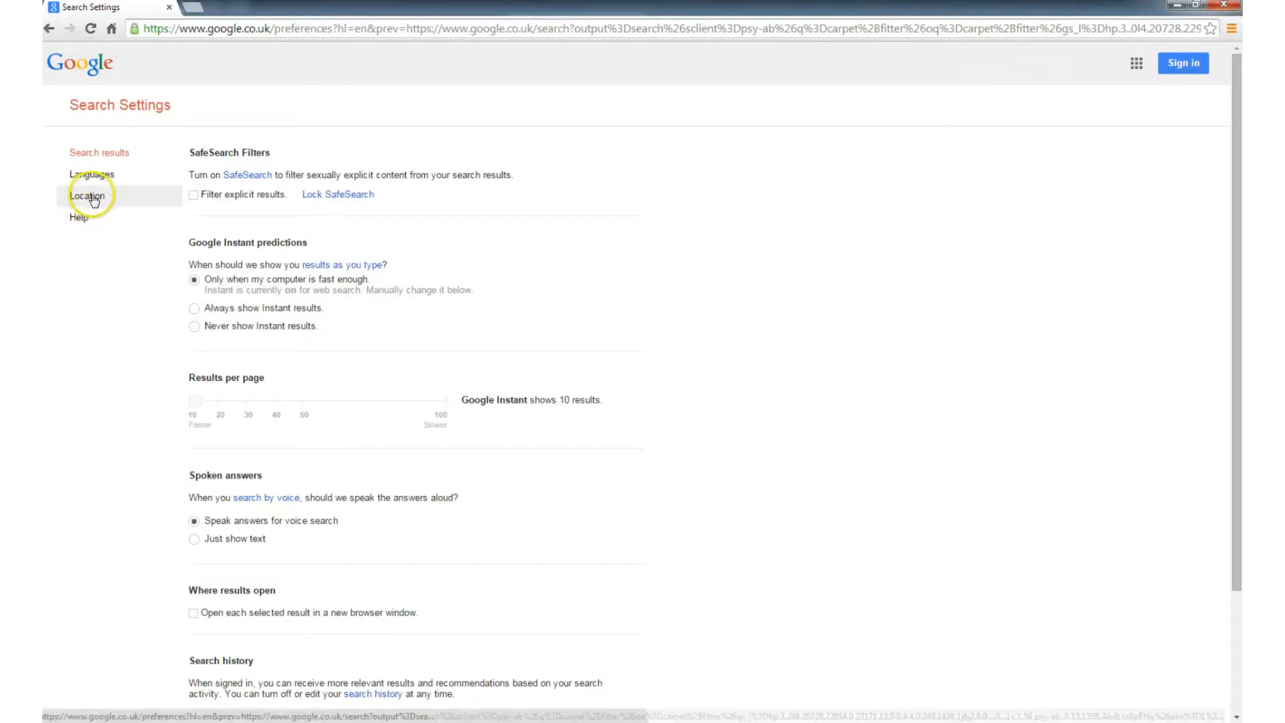
Step: Enter Ilkeston as the 'Where are you?' location, save, and confirm
left_click(86, 195)
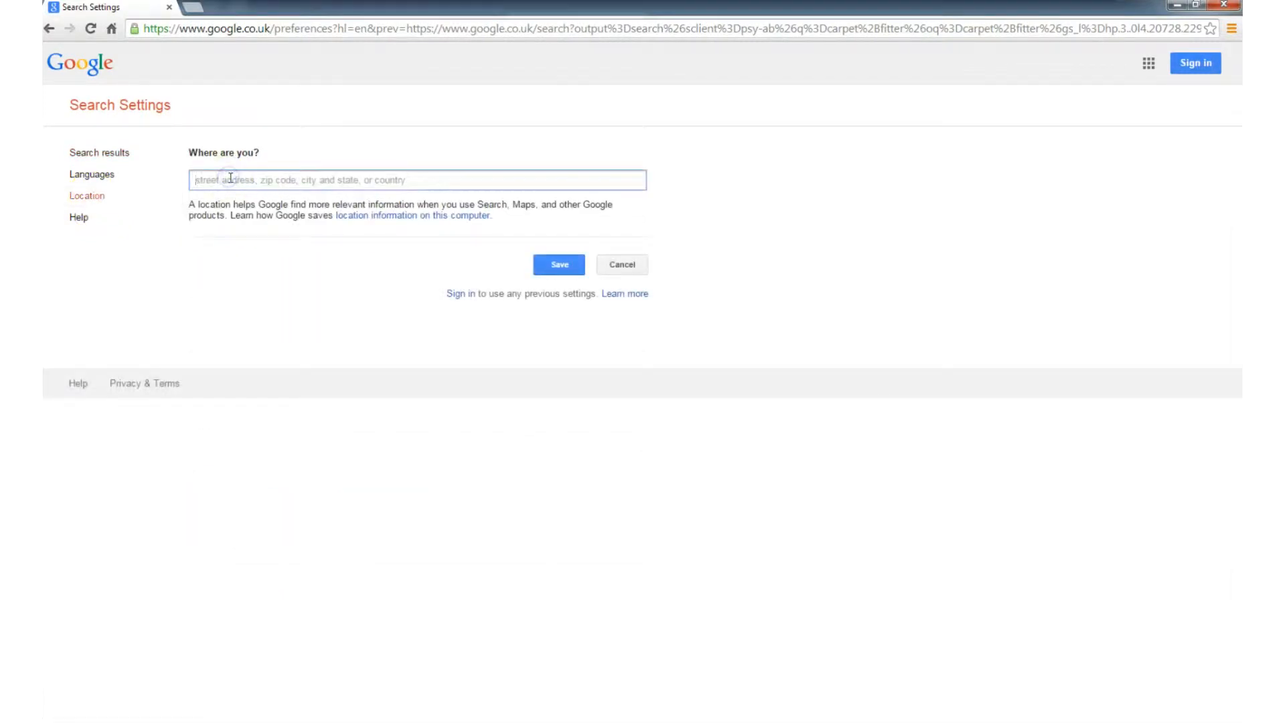
type("Ilkeston")
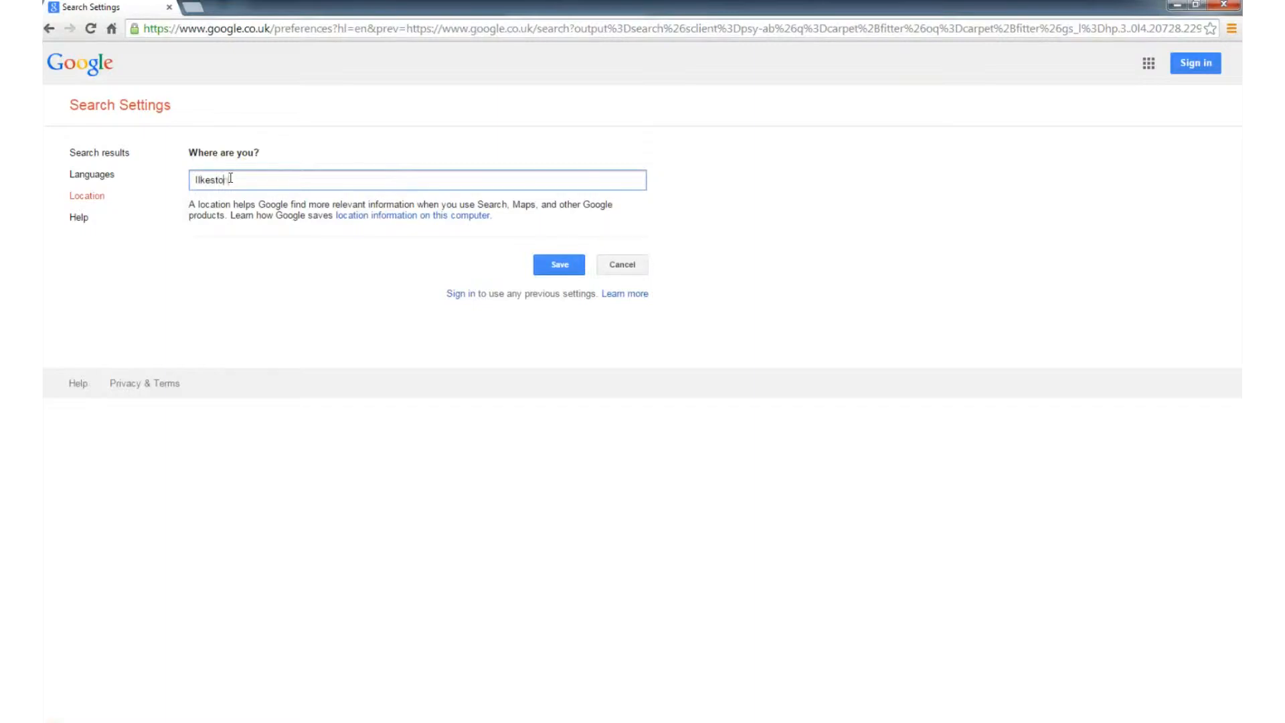
left_click(559, 263)
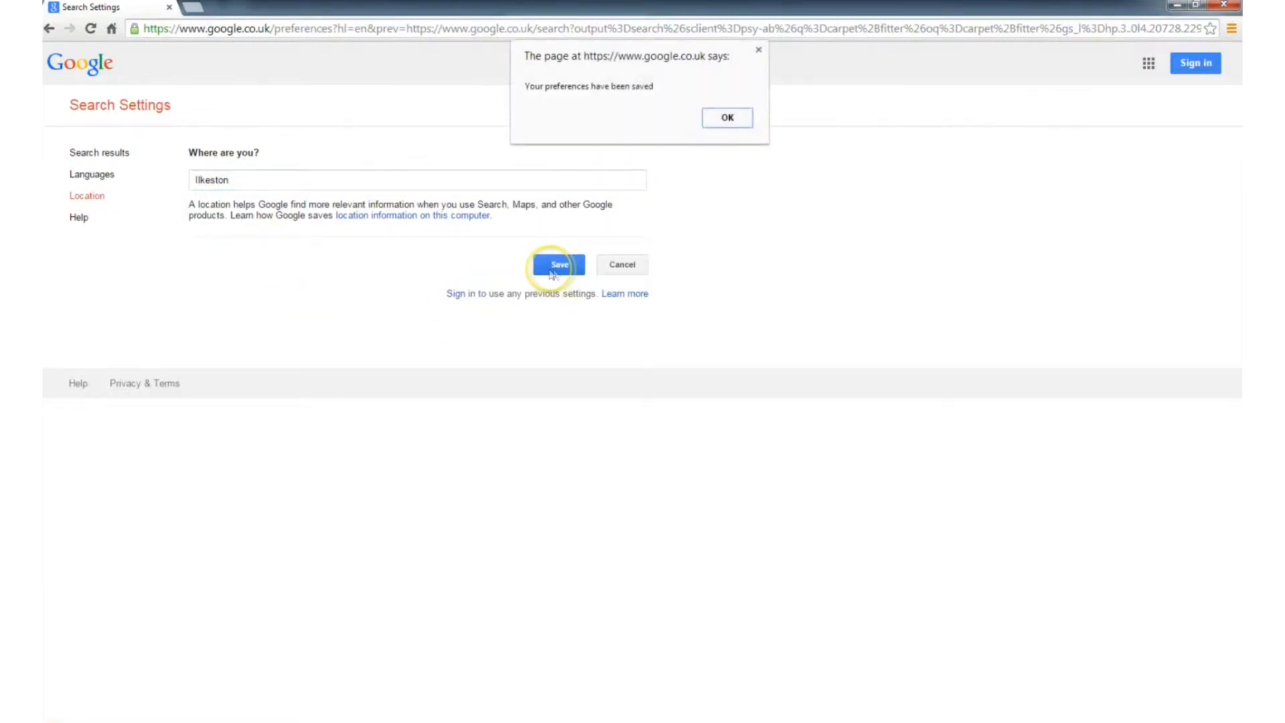
left_click(726, 117)
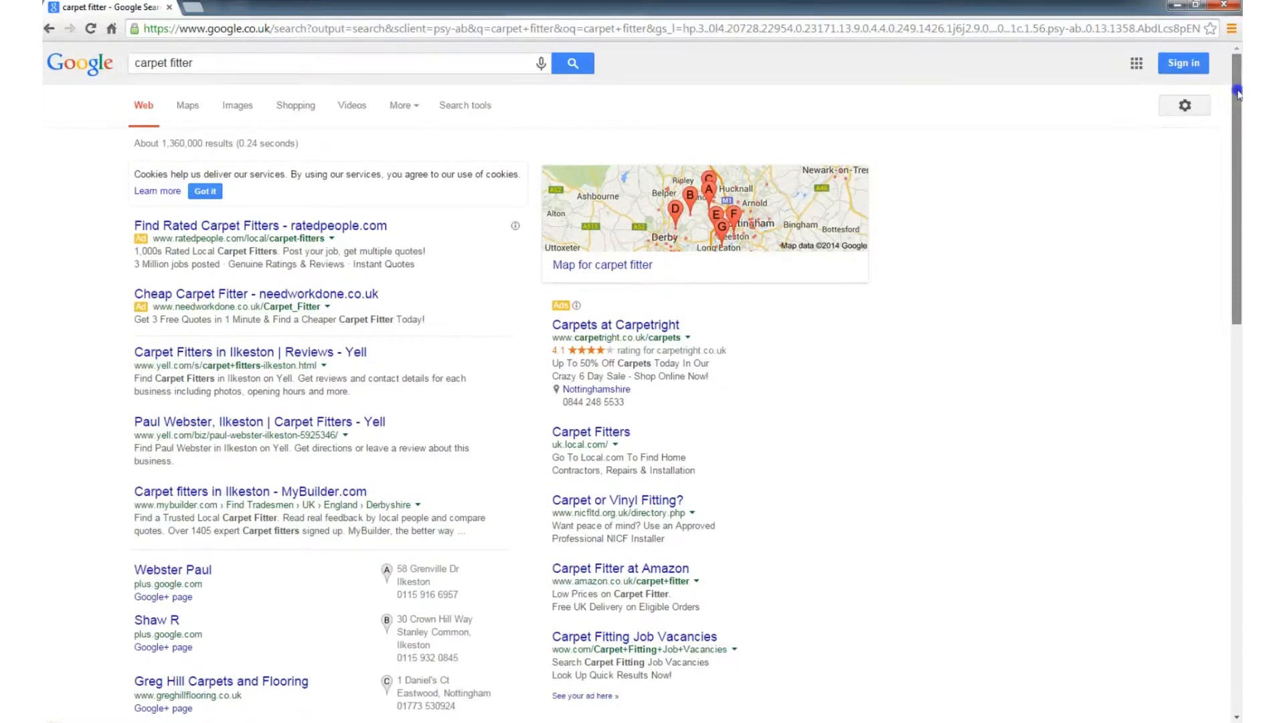
scroll("down", 3)
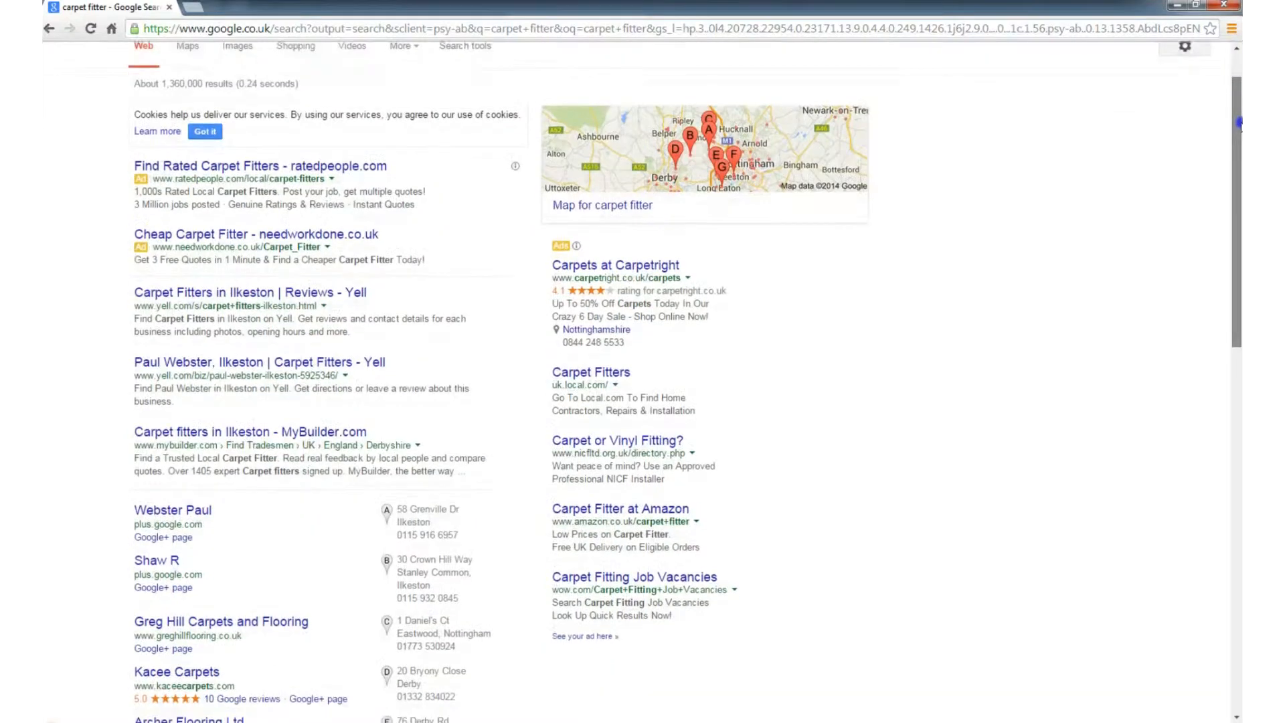
scroll("down", 3)
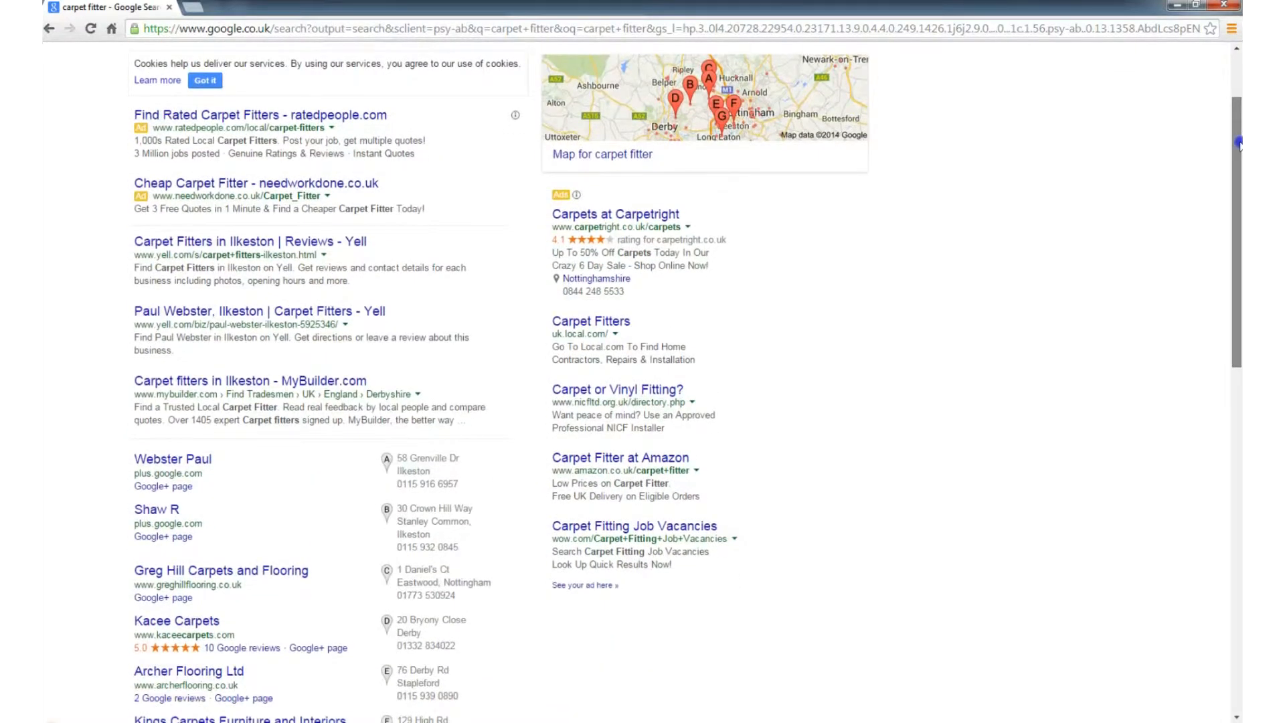
scroll("down", 3)
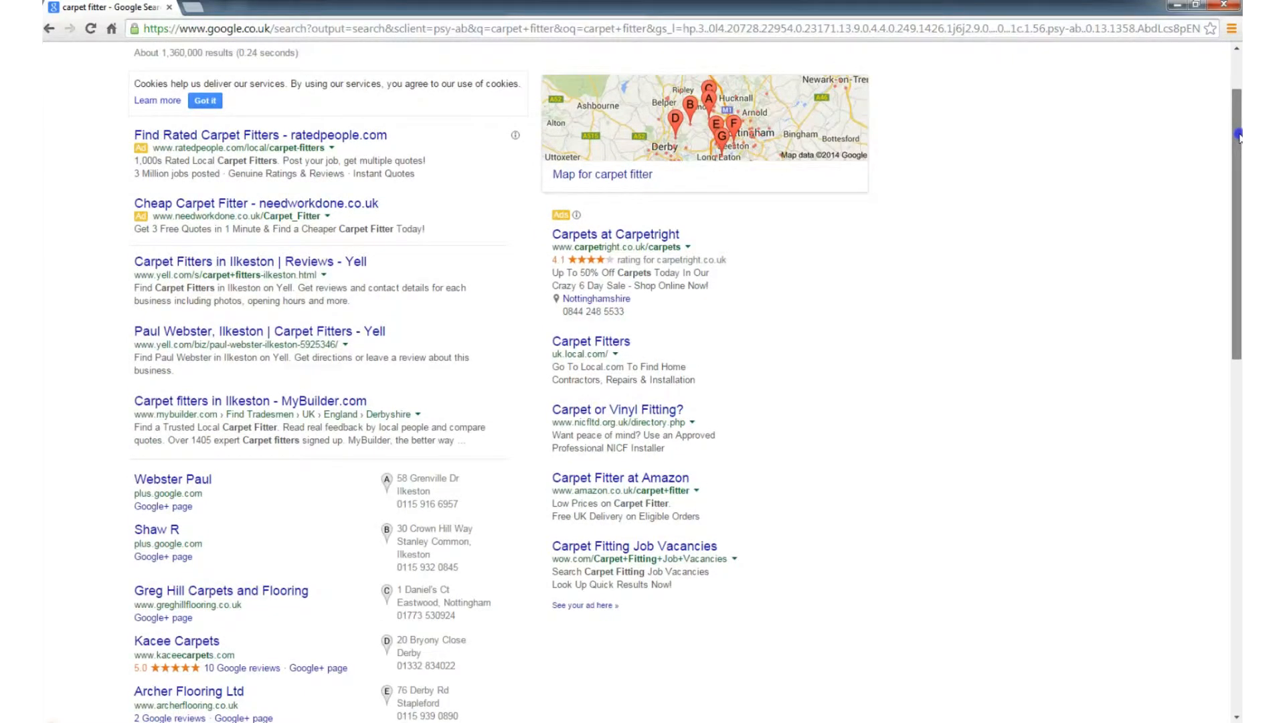
scroll("down", 3)
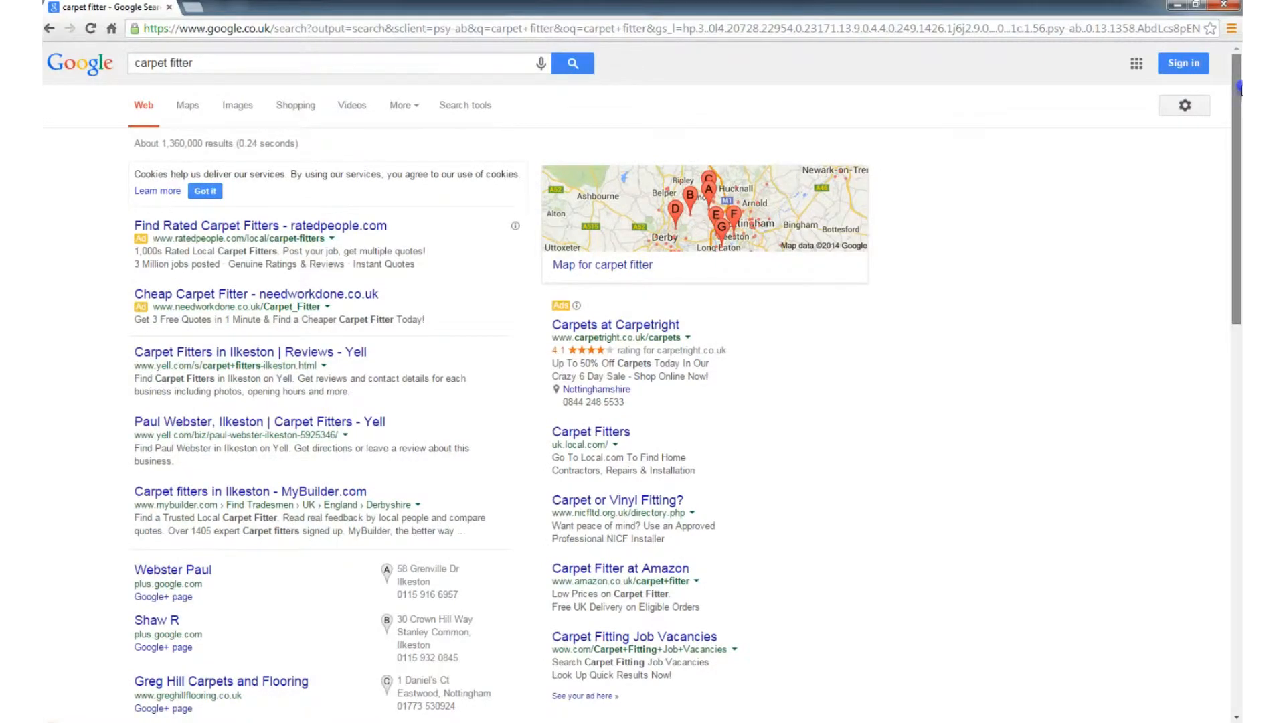
scroll("down", 3)
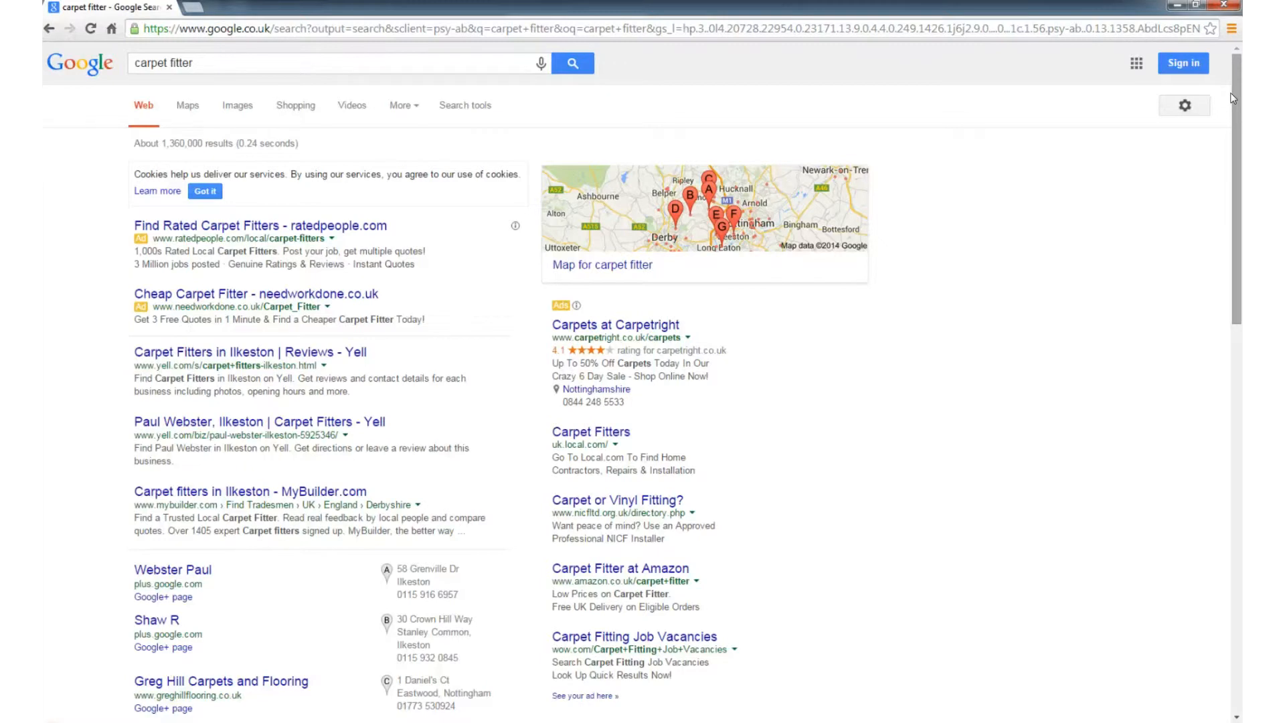
Step: Open the gear options menu over the Ilkeston carpet fitter results
scroll("down", 3)
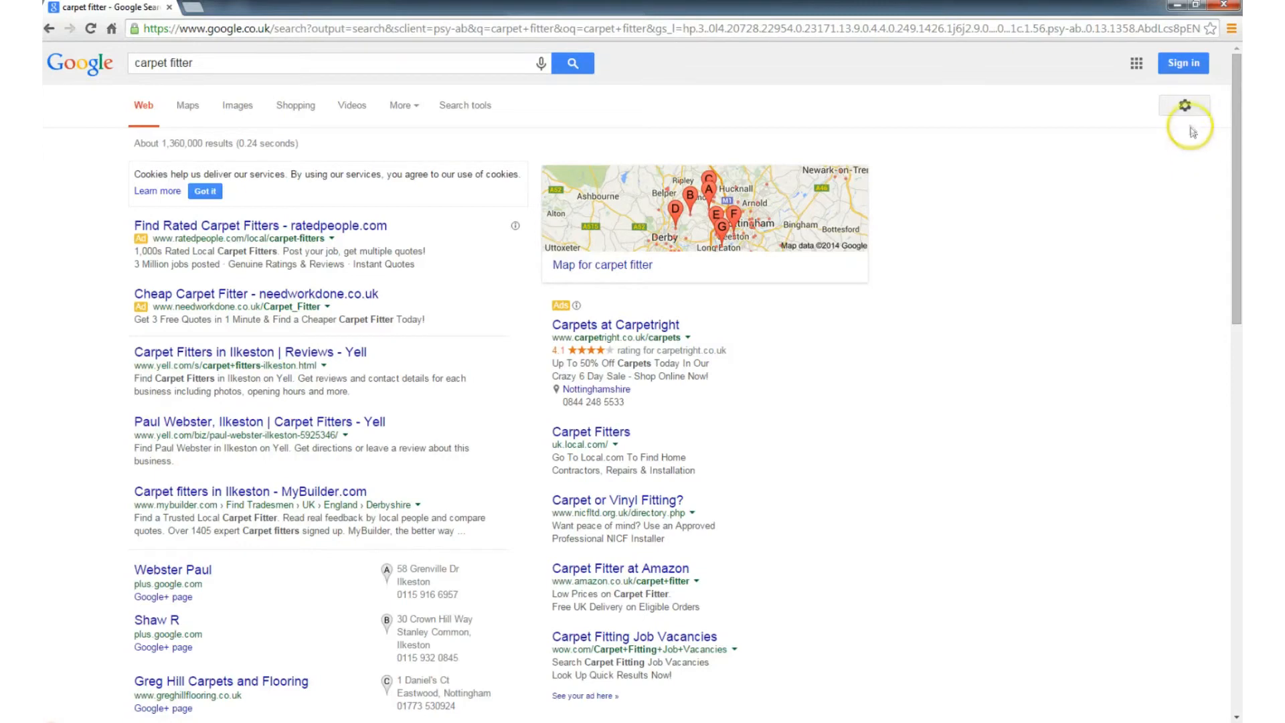
left_click(1182, 105)
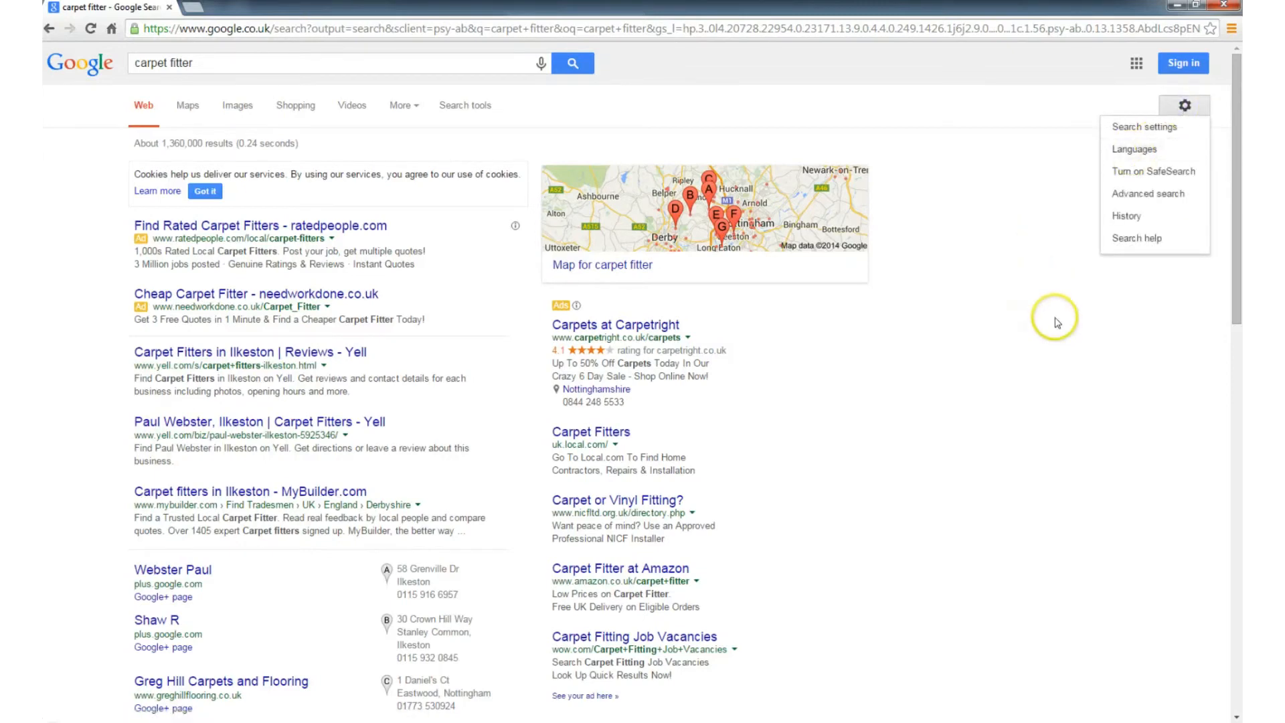